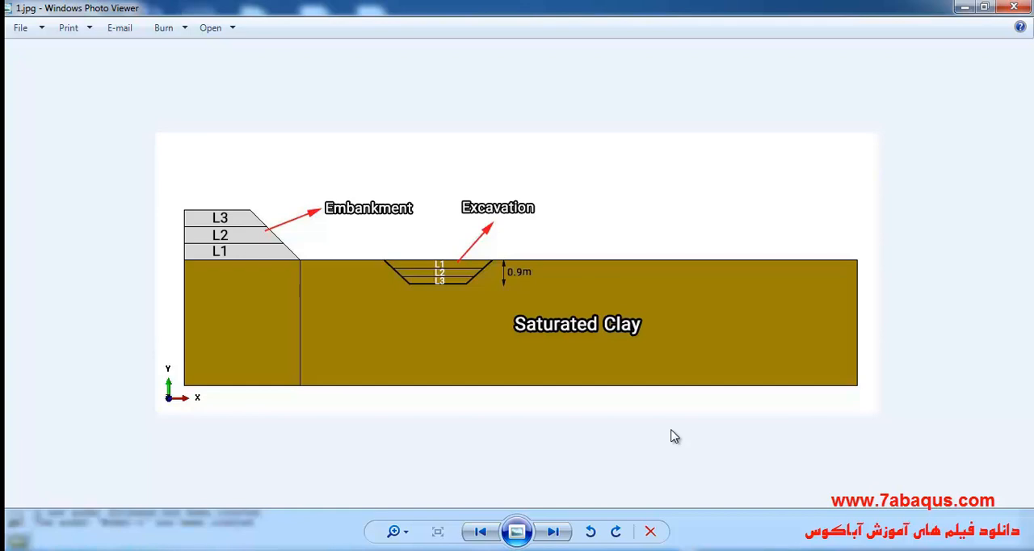
mouse_move(677, 470)
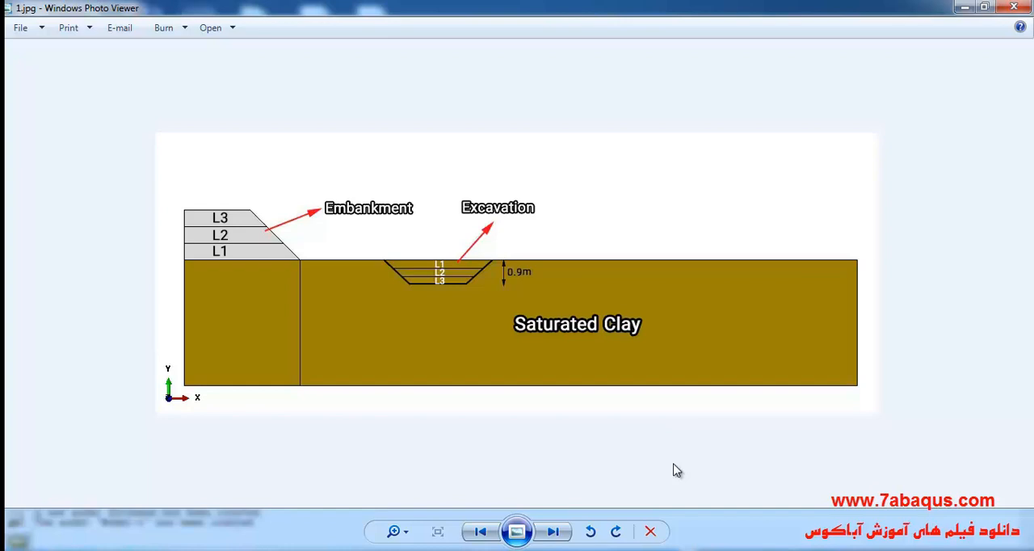
mouse_move(494, 287)
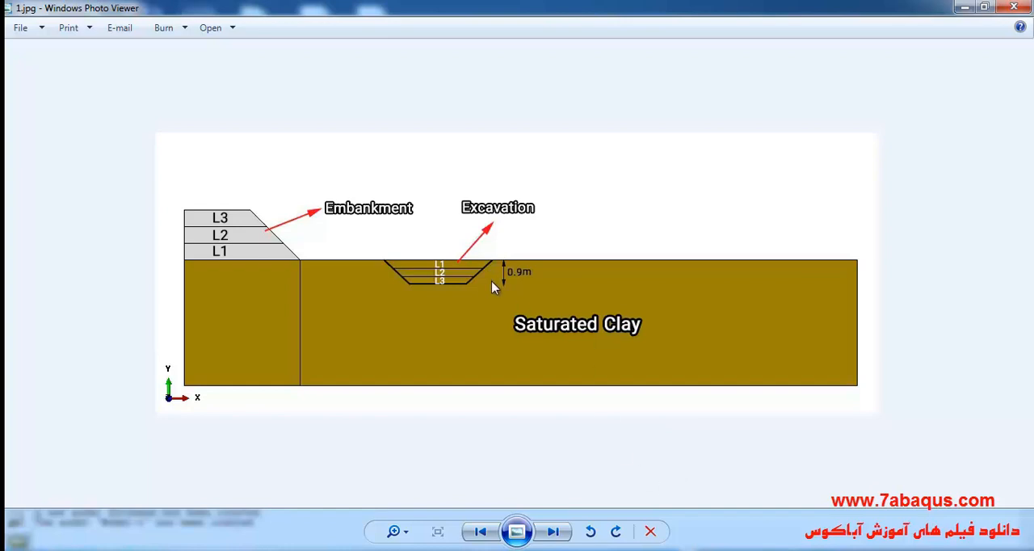
Step: Advance from the embankment sketch 1.jpg to the Mises stress contour image 2.png
click(557, 530)
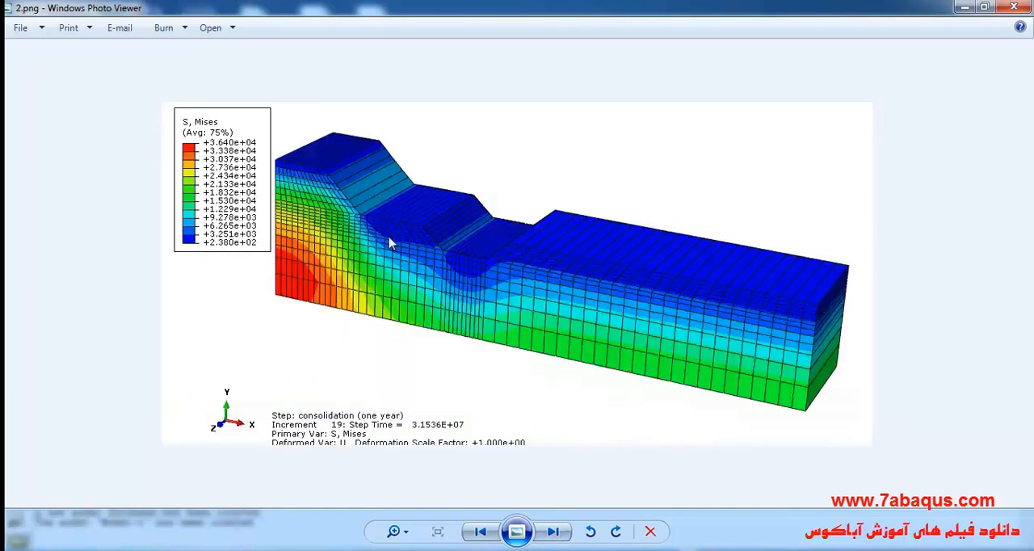
mouse_move(461, 262)
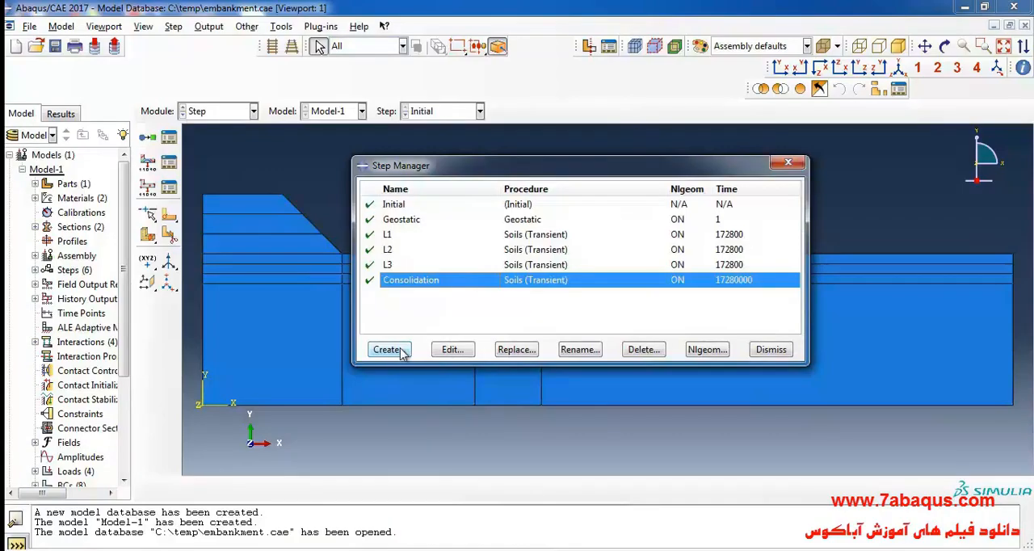
Step: Create a Soils step named 'excavation L1' inserted after Consolidation and continue to its settings
click(388, 349)
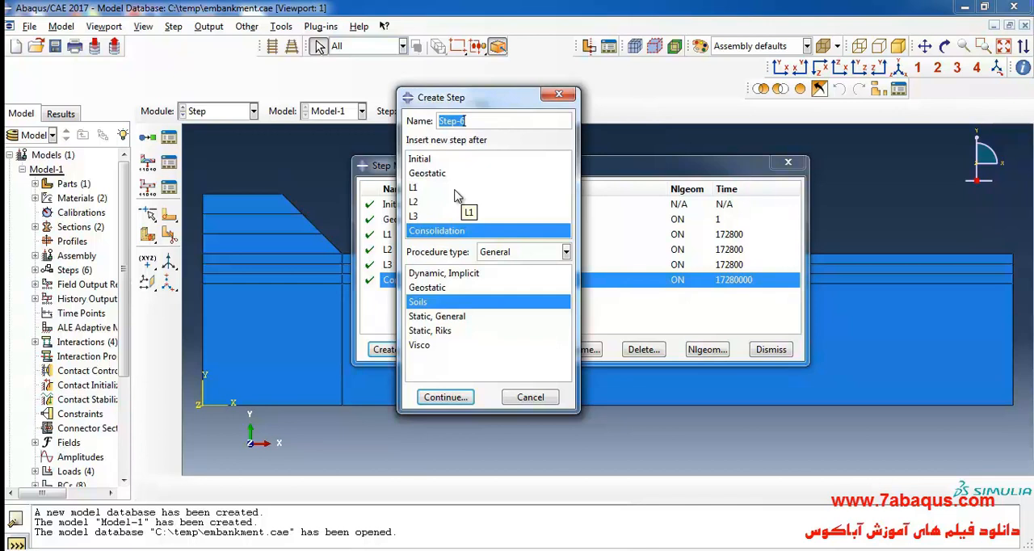
text(ex)
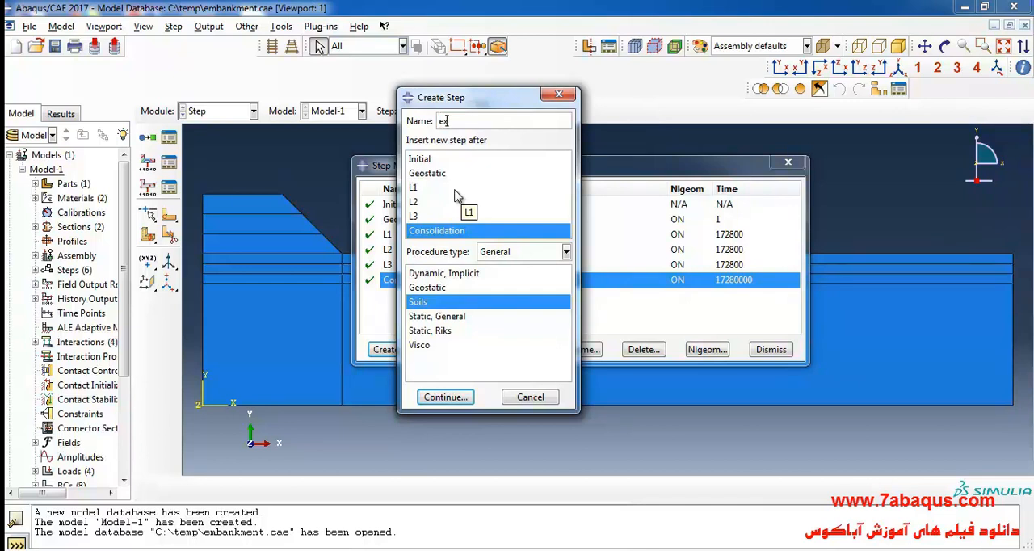
text(xcavat)
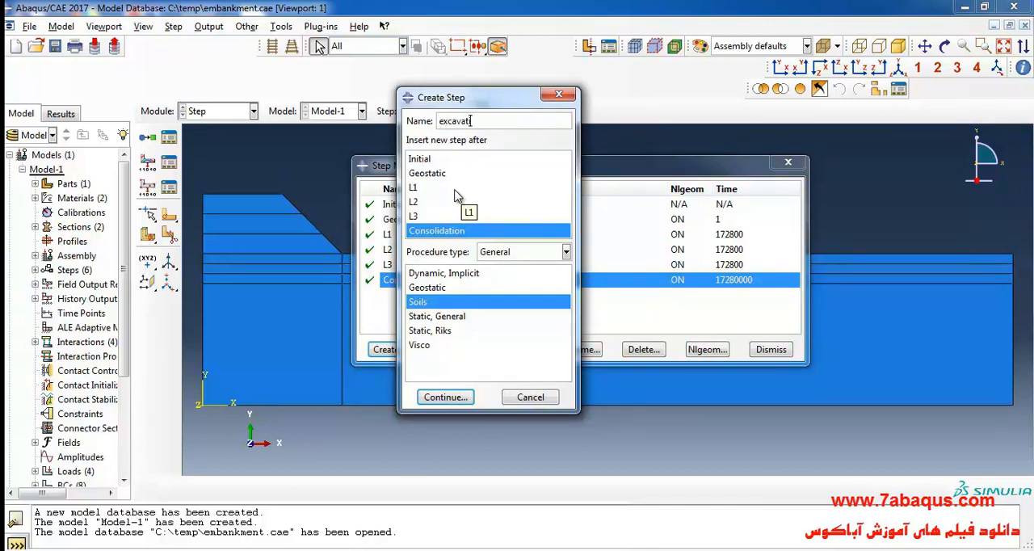
text(ion)
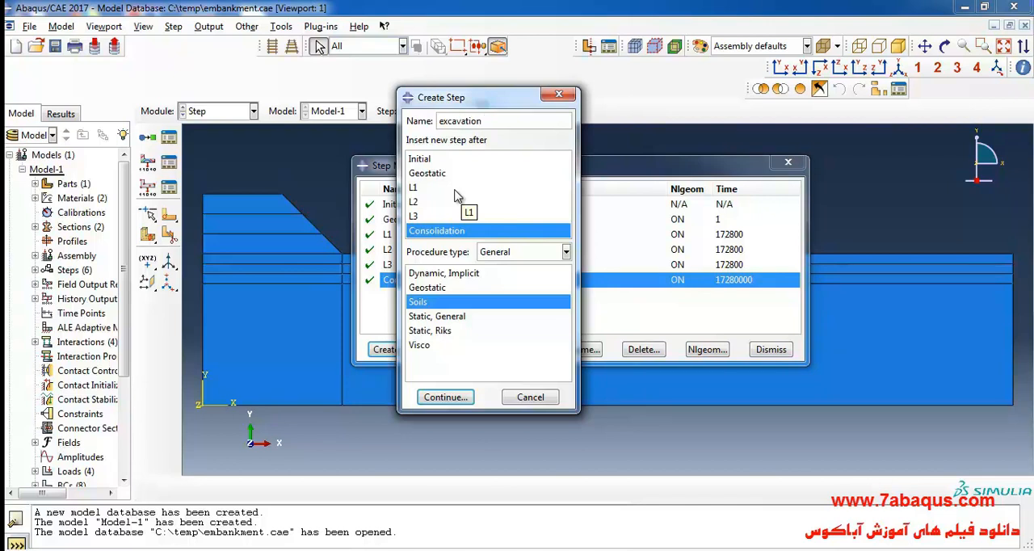
text(L1)
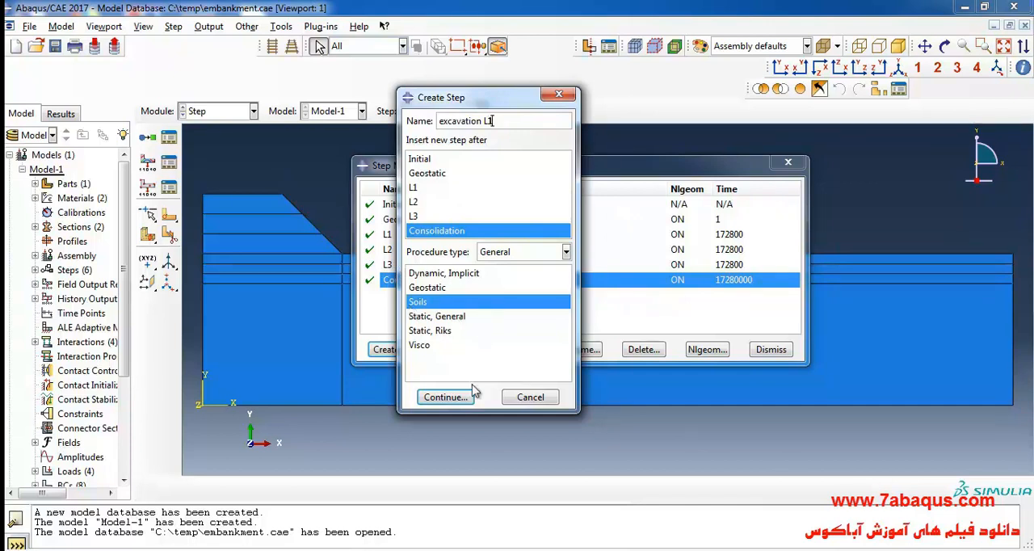
click(444, 398)
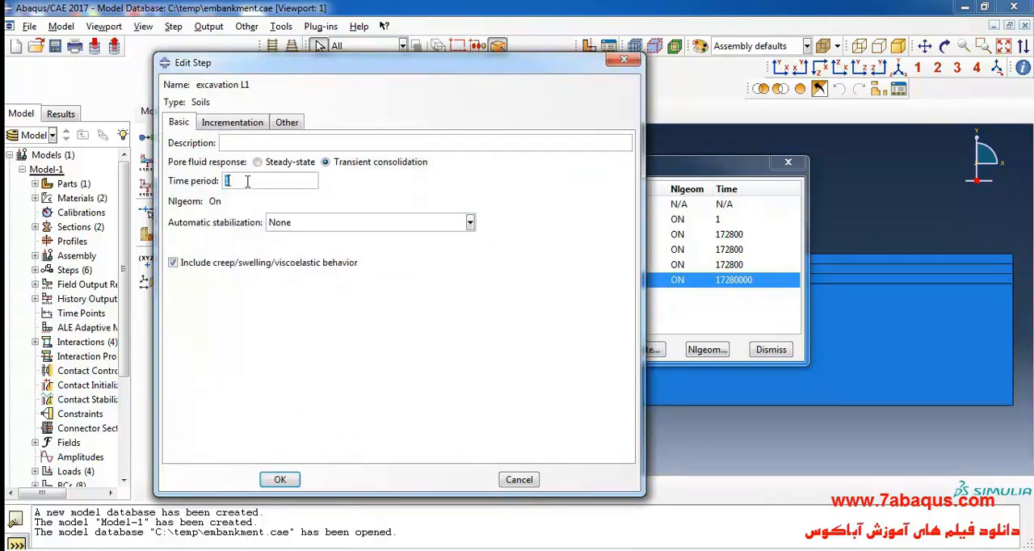
Step: Set the time period to 1*24*3600 and turn off creep/swelling/viscoelastic strain error tolerance
text(1)
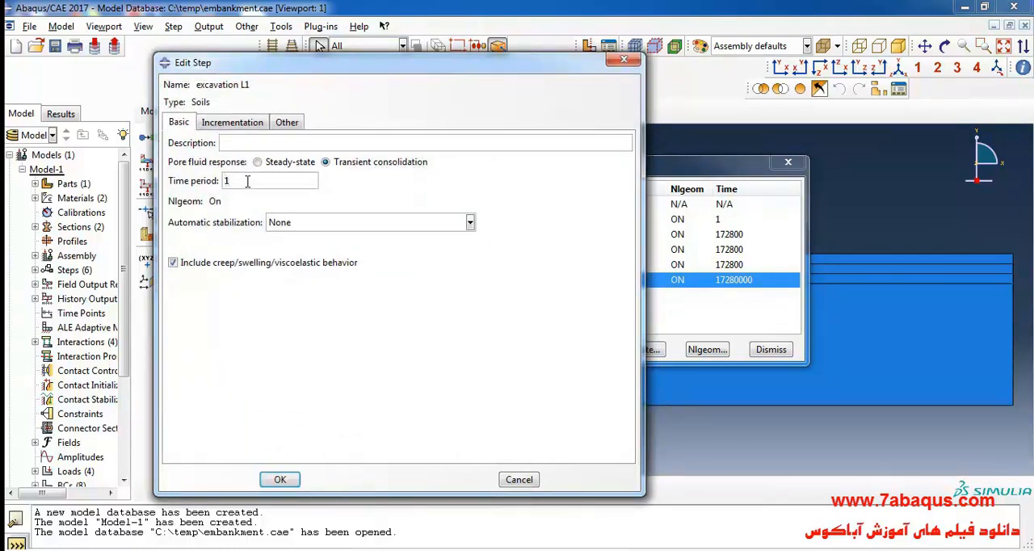
text(*24*3600)
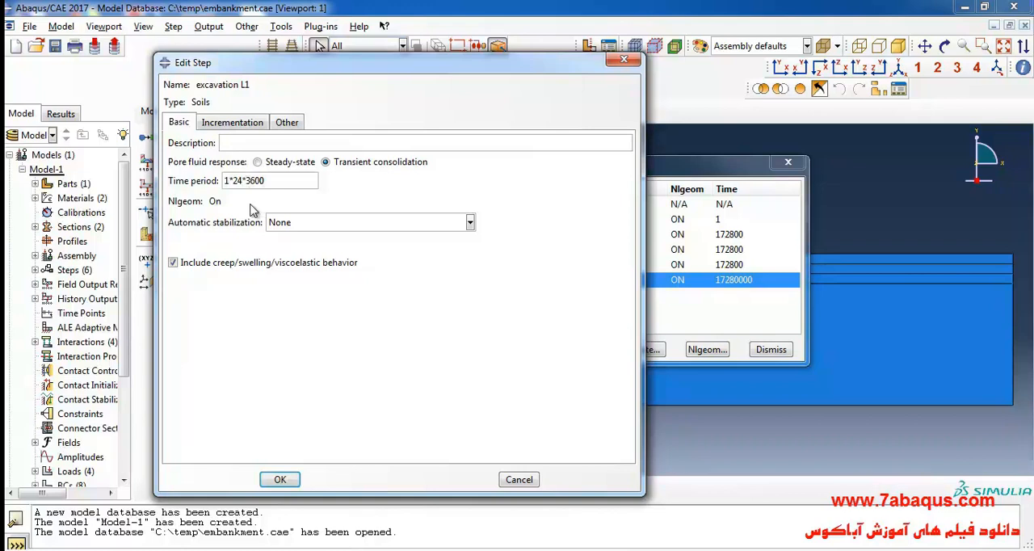
click(233, 123)
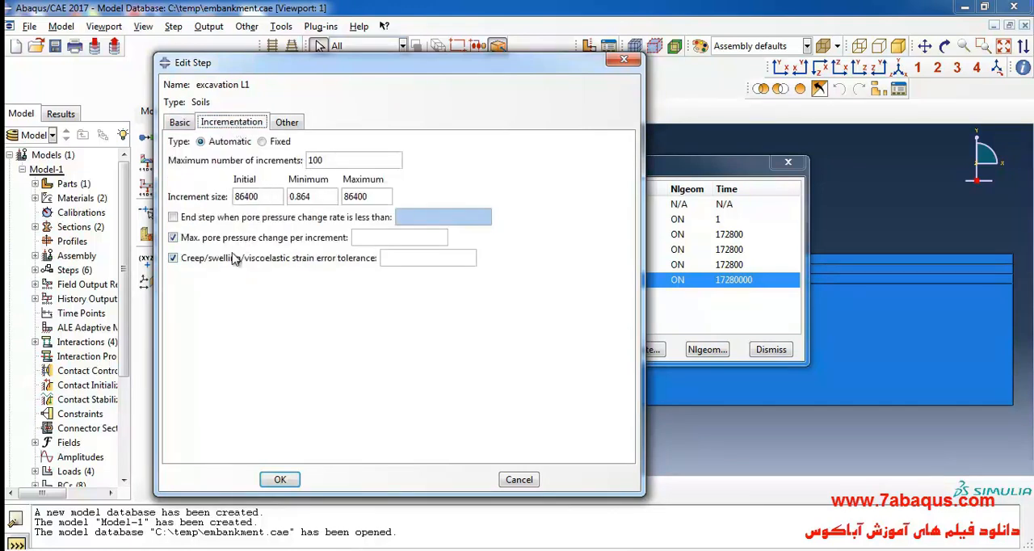
mouse_move(228, 265)
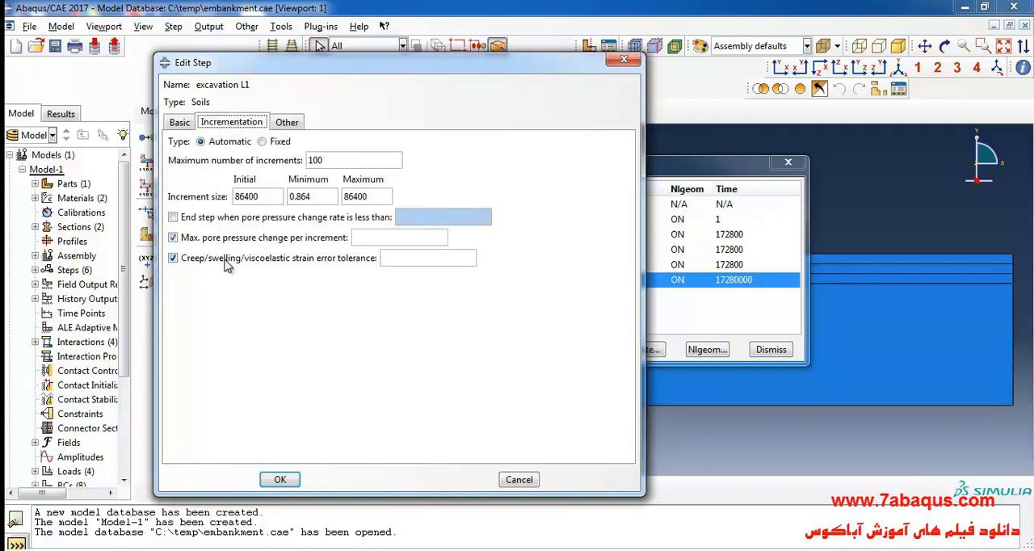
click(173, 258)
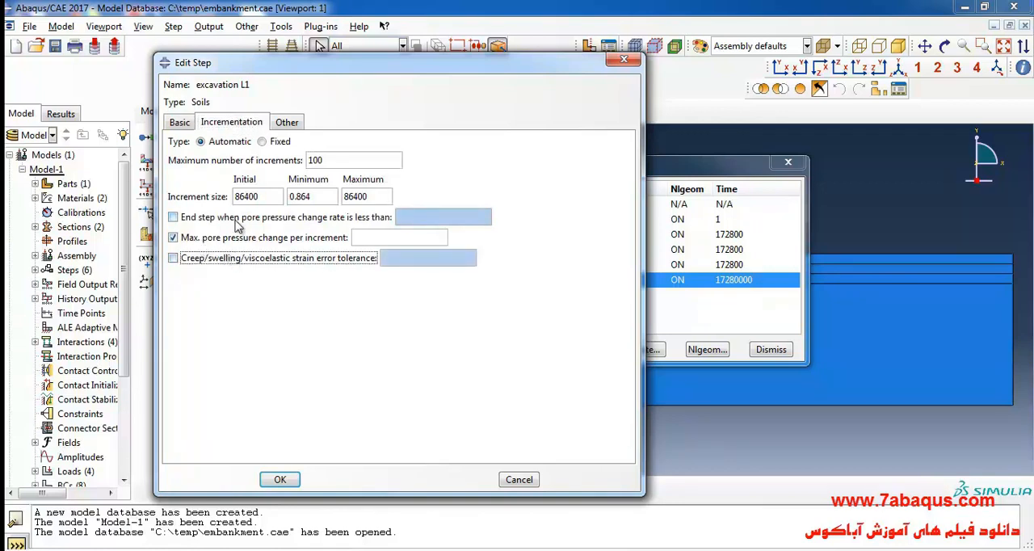
mouse_move(213, 212)
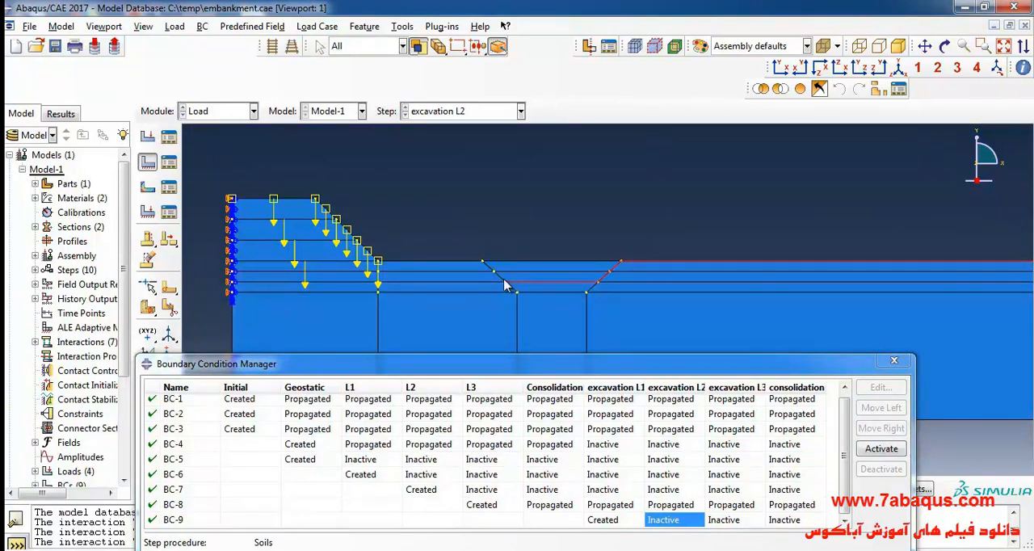
mouse_move(469, 265)
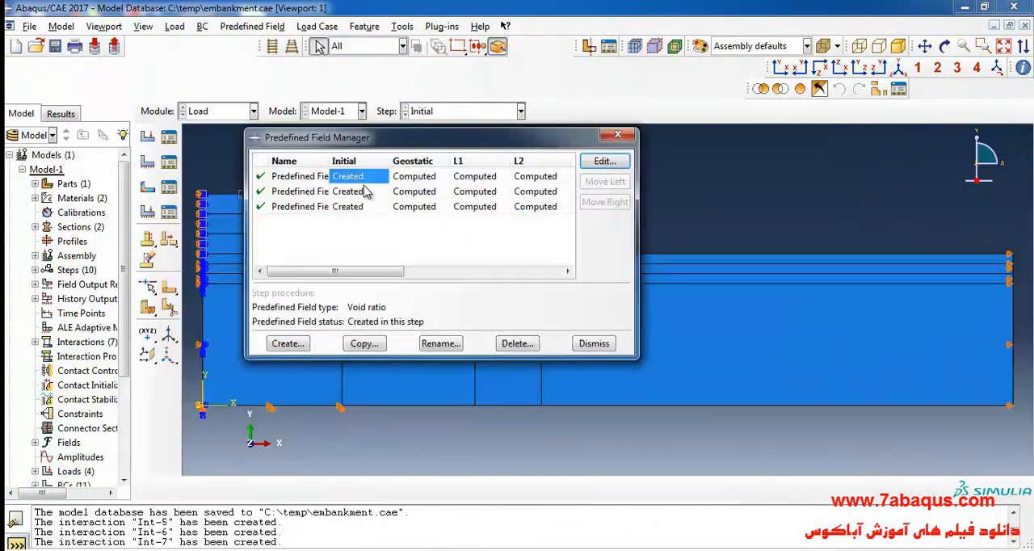
Step: Edit the first void-ratio predefined field past the suppressed-region warning and begin choosing a new region
click(604, 162)
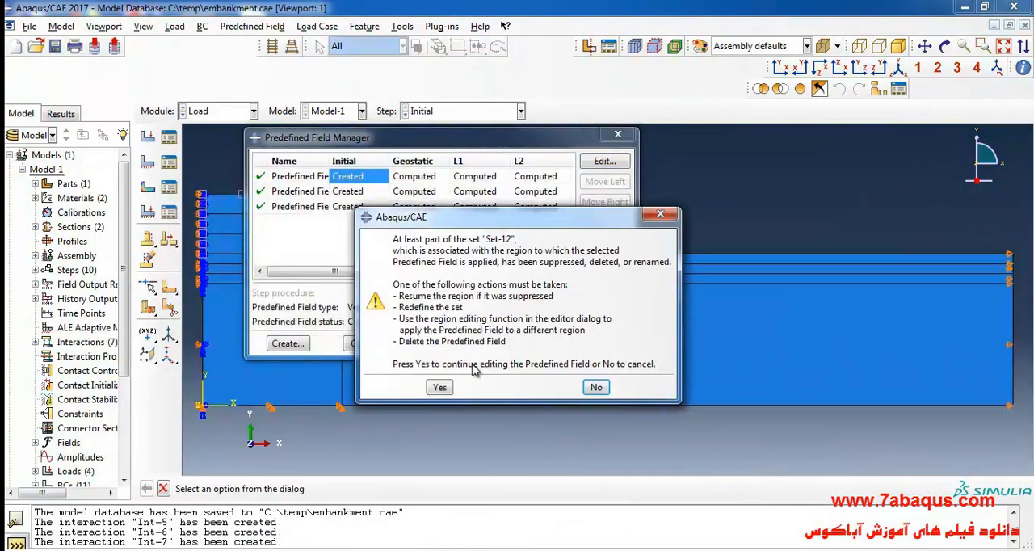
click(439, 388)
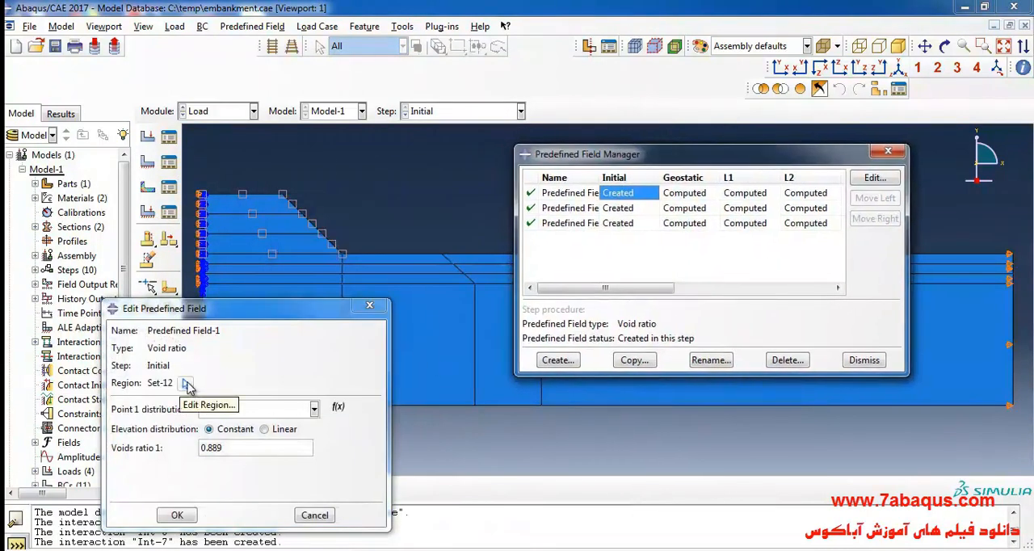
click(187, 383)
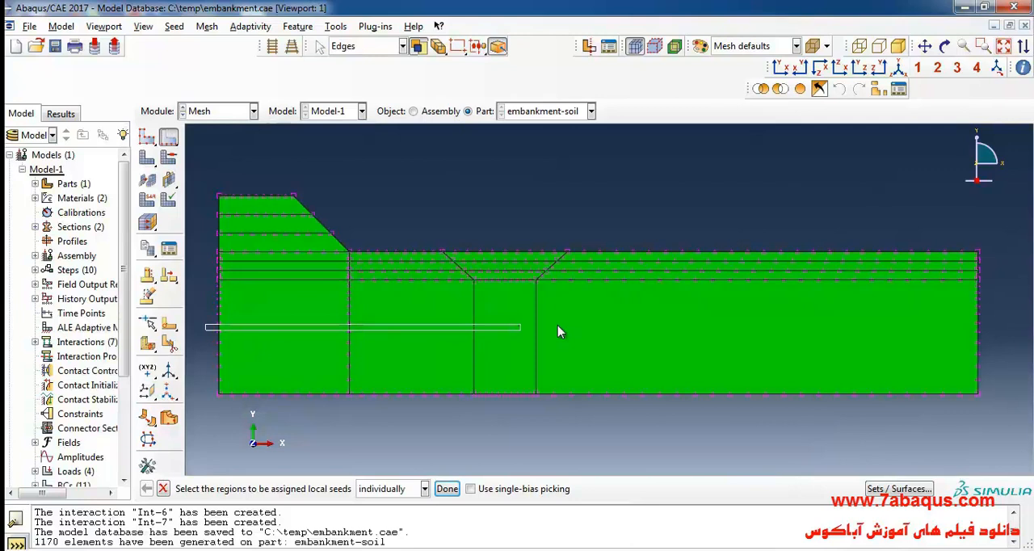
Step: Seed the marked vertical edges by size with single bias, minimum size 2, and apply
click(446, 488)
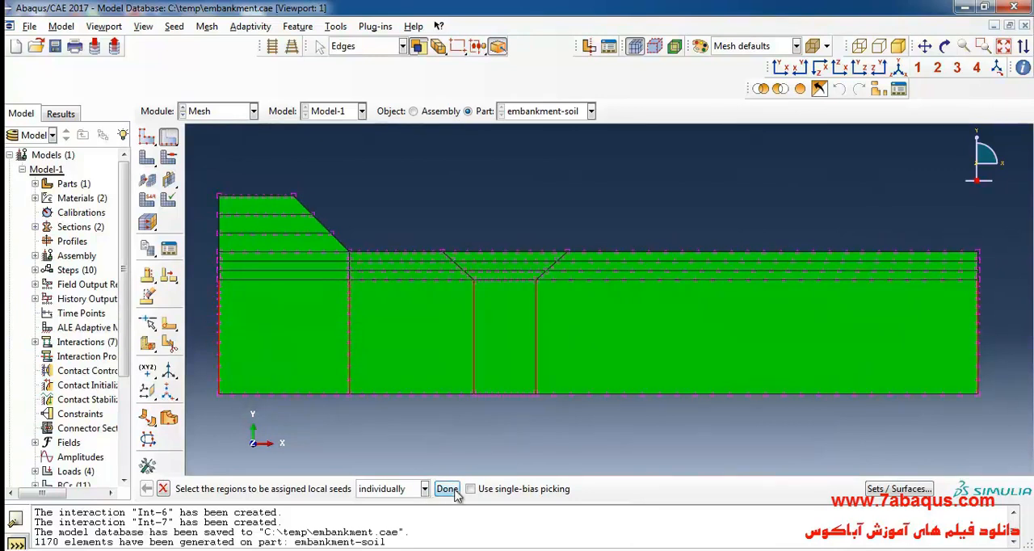
click(446, 488)
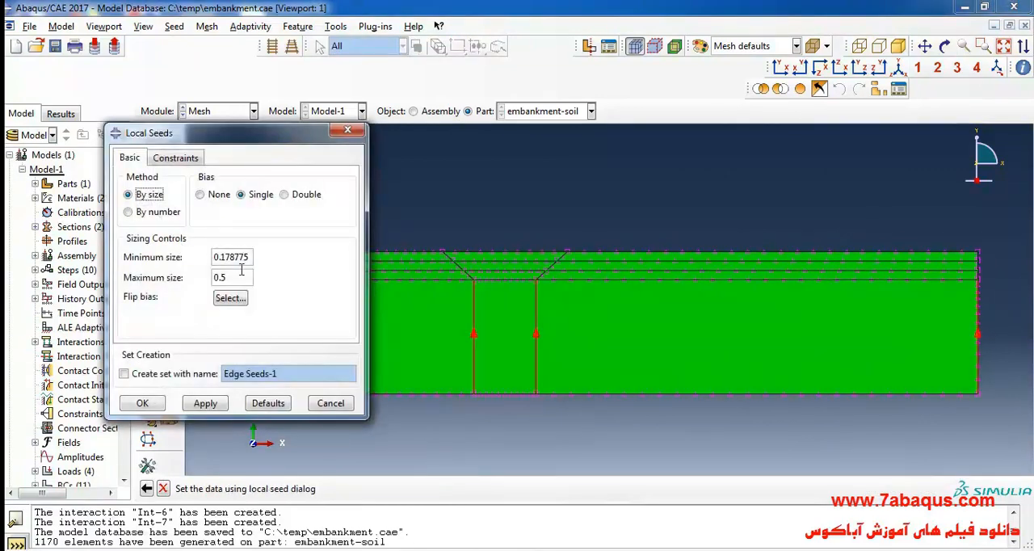
triple_click(231, 257)
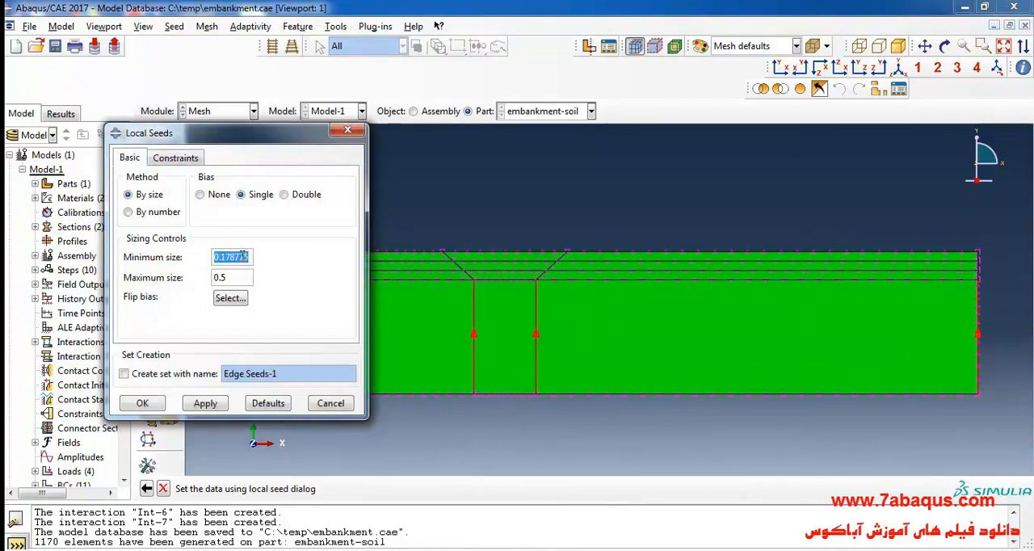
text(2)
click(231, 276)
text(1)
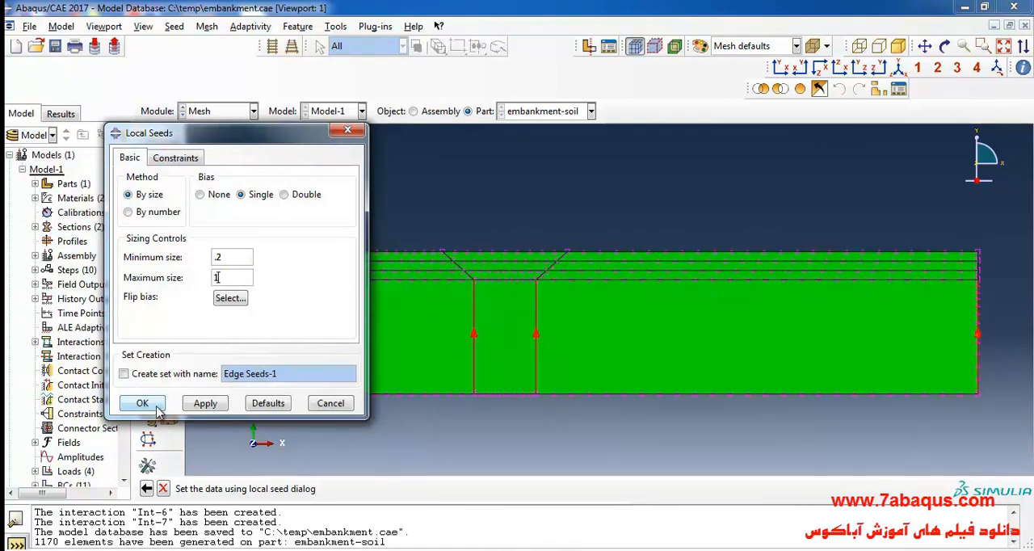
click(142, 404)
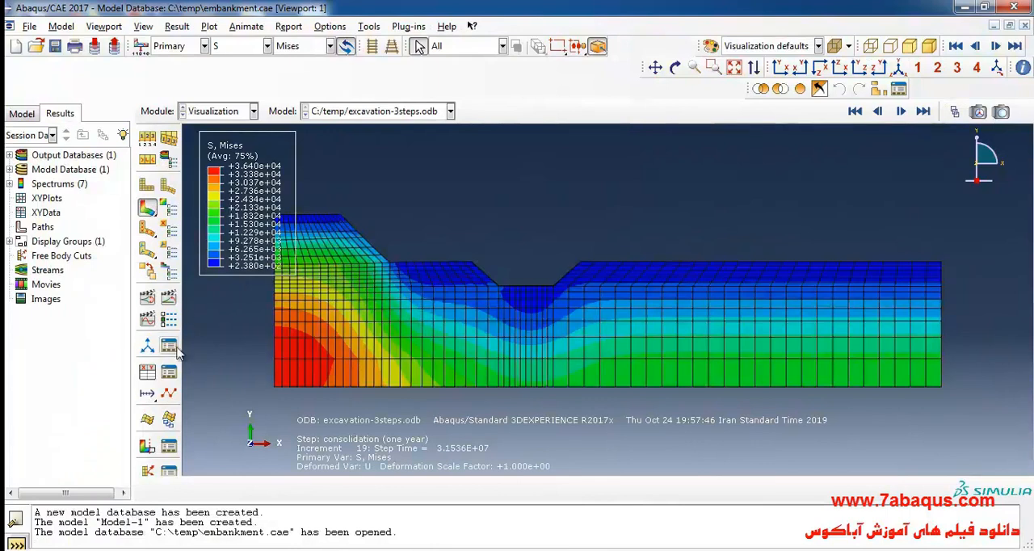
mouse_move(168, 299)
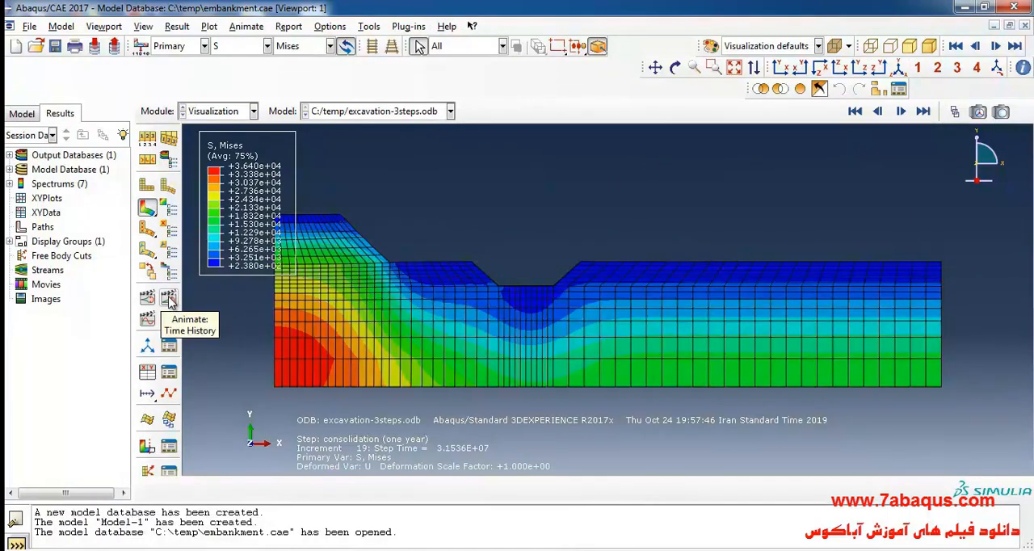
Step: Animate the Mises stress time history, pause it, and drag the frame selector through to step L2
click(168, 297)
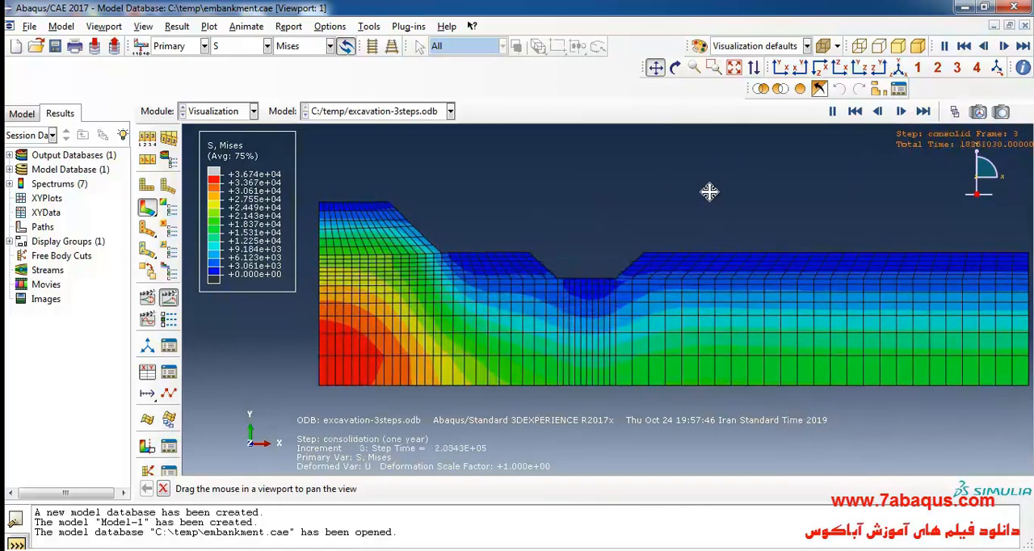
click(955, 112)
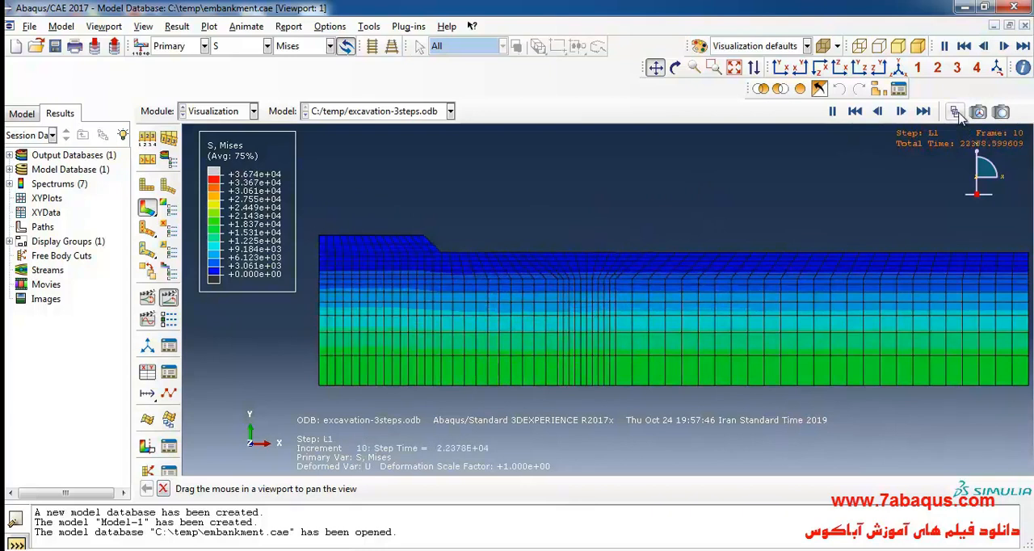
click(954, 111)
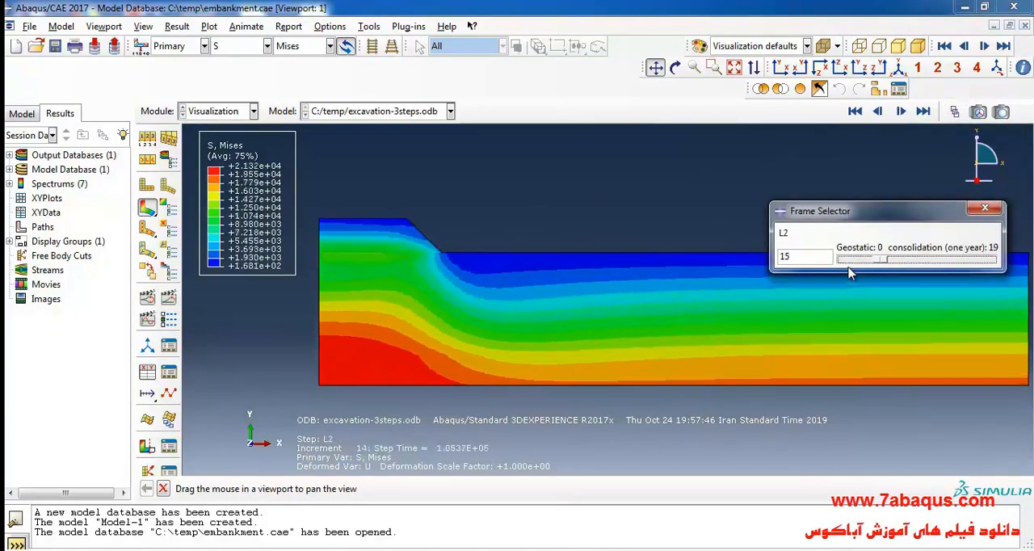
drag(873, 256, 921, 257)
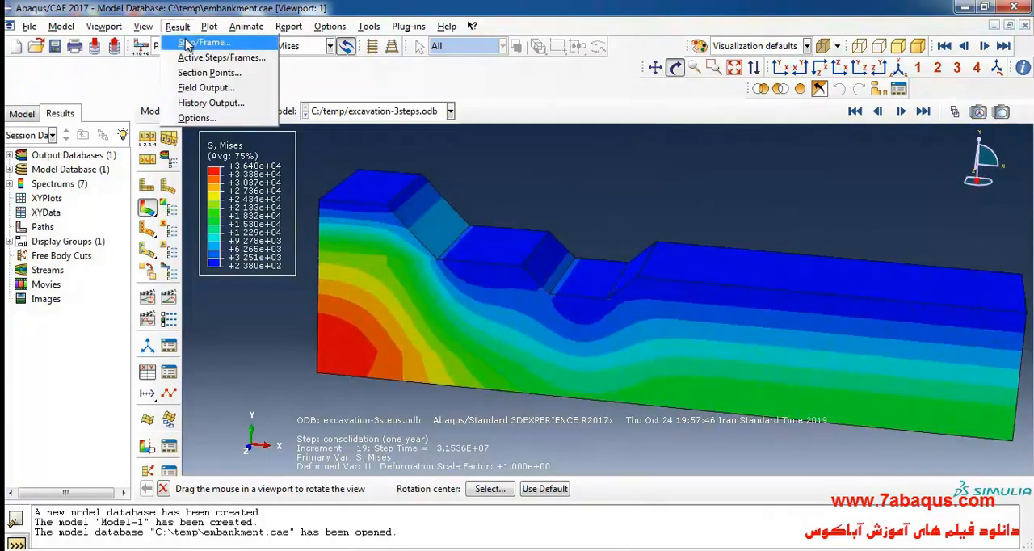
Step: Use Step/Frame to show Mises stresses for Geostatic, L1, L2 and L3 in turn
click(204, 42)
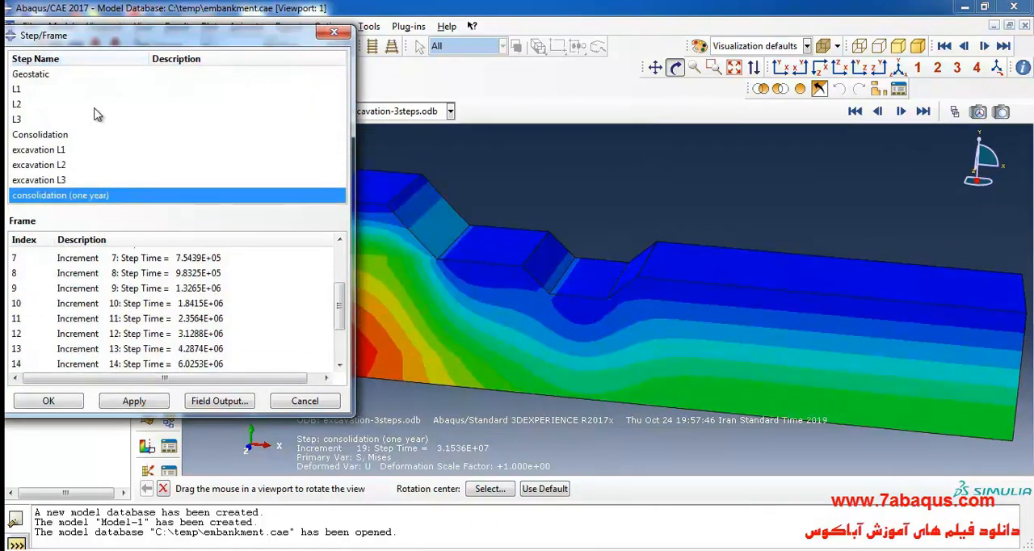
mouse_move(87, 163)
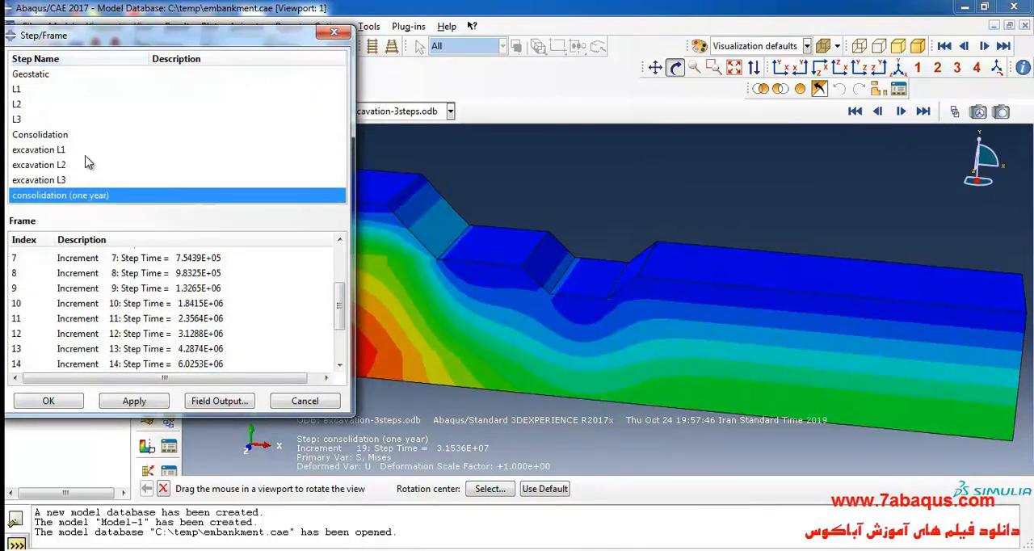
mouse_move(57, 75)
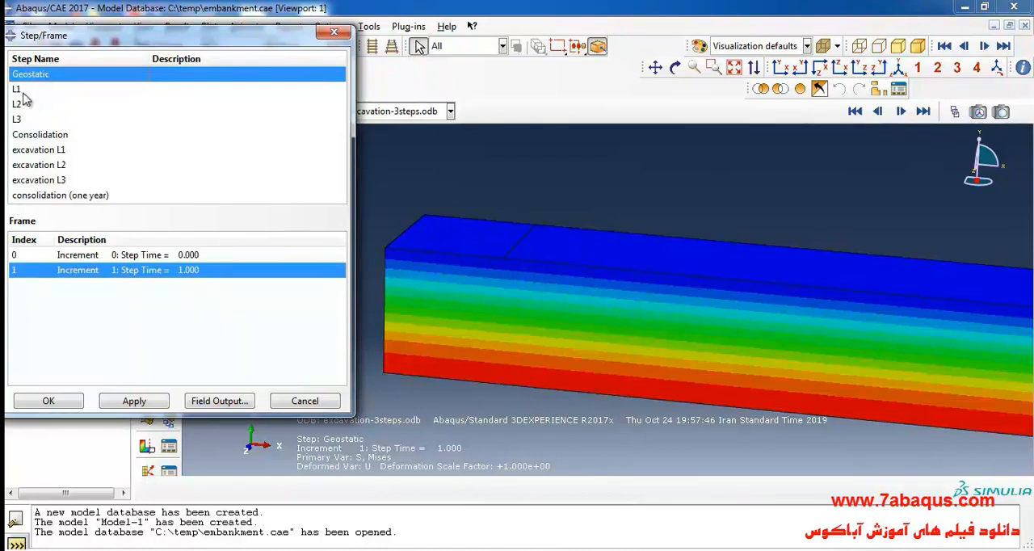
click(16, 88)
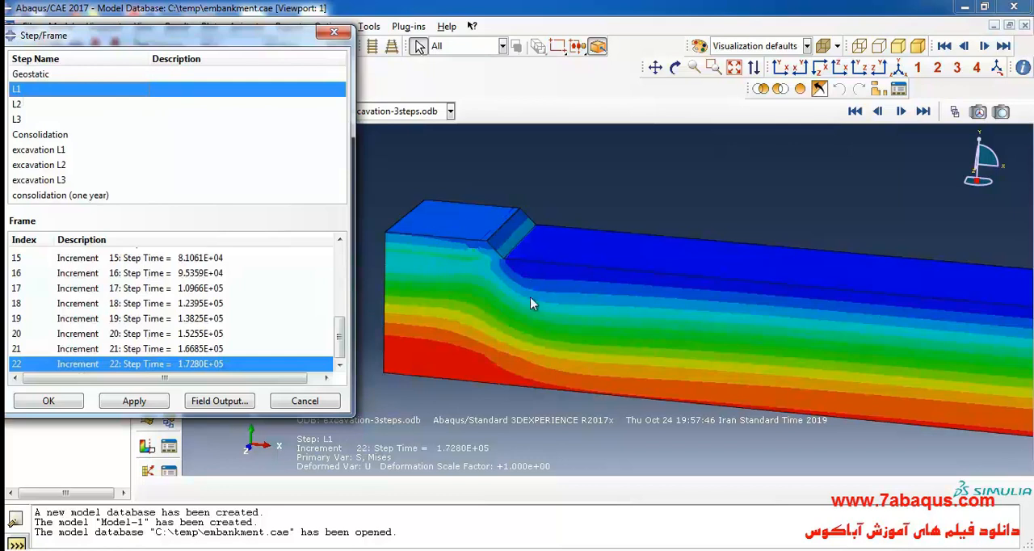
click(16, 103)
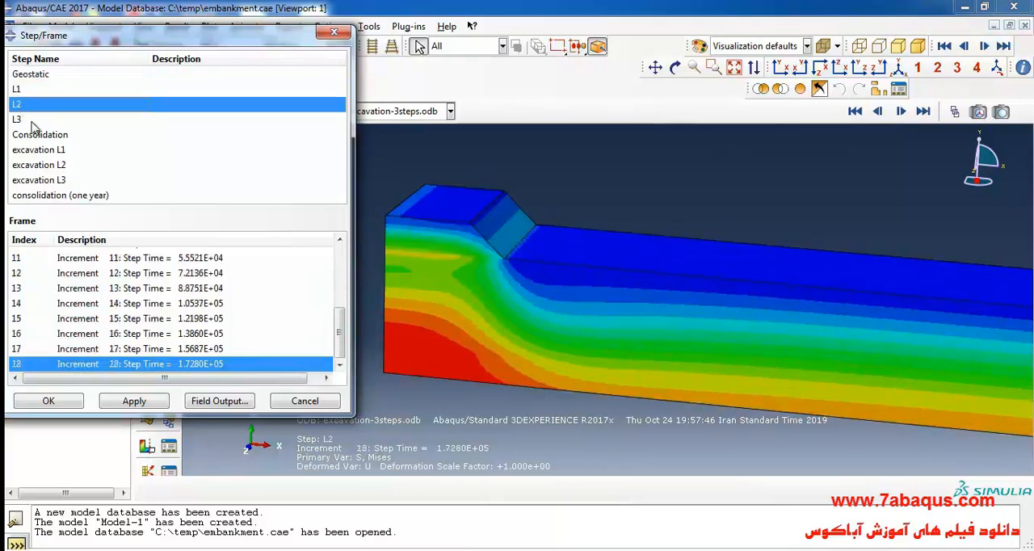
mouse_move(132, 194)
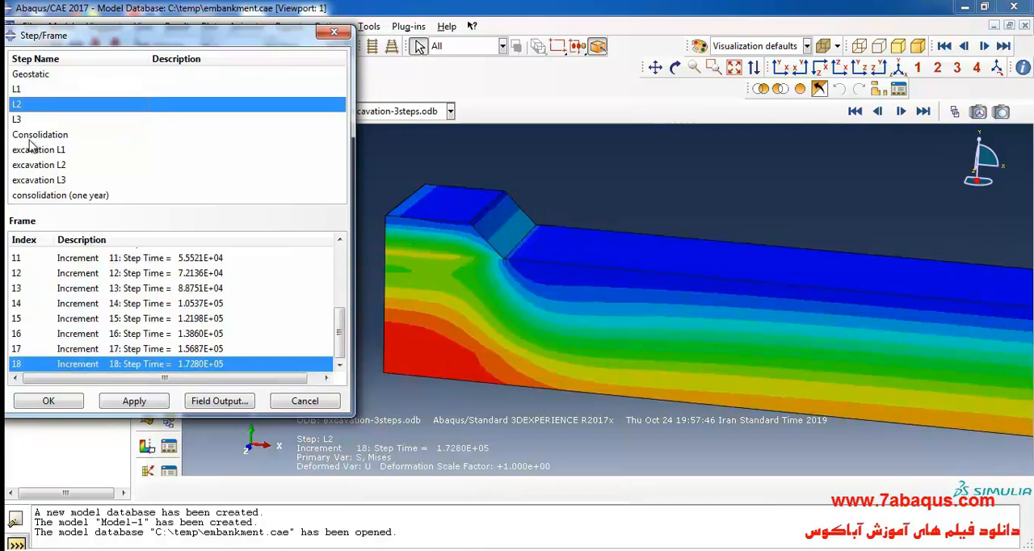
click(16, 120)
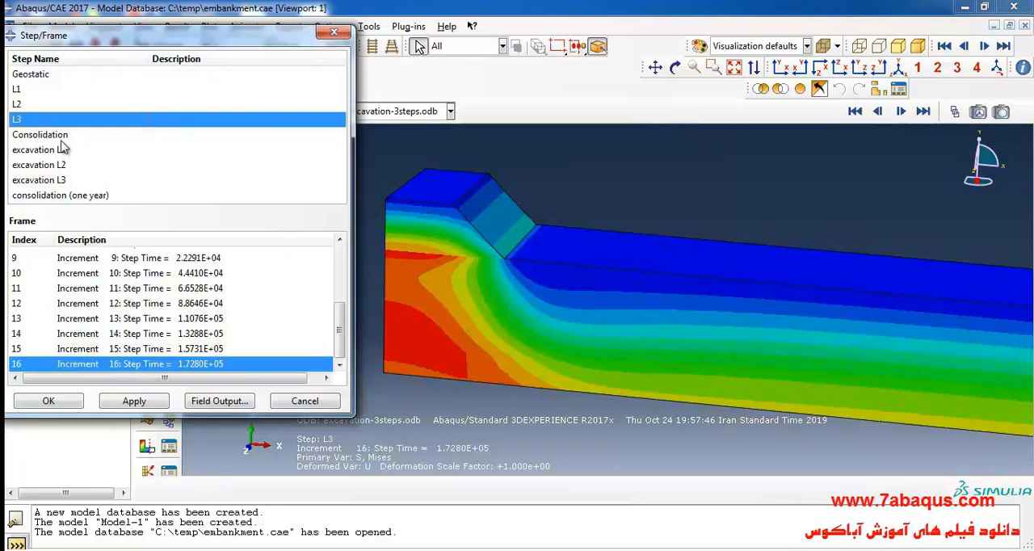
mouse_move(65, 144)
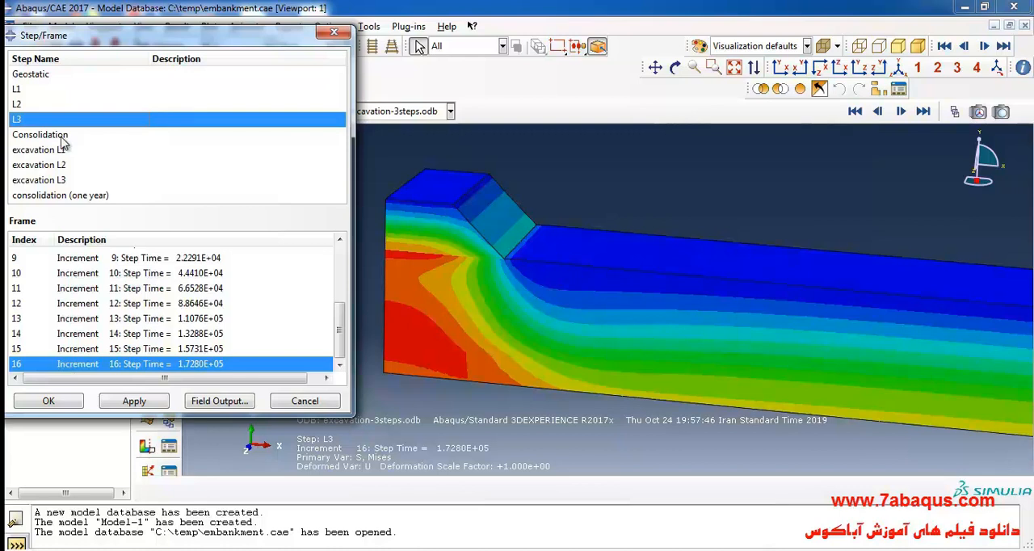
Step: Show stresses for Consolidation, excavation L1, L2 and L3, then select consolidation (one year)
click(40, 134)
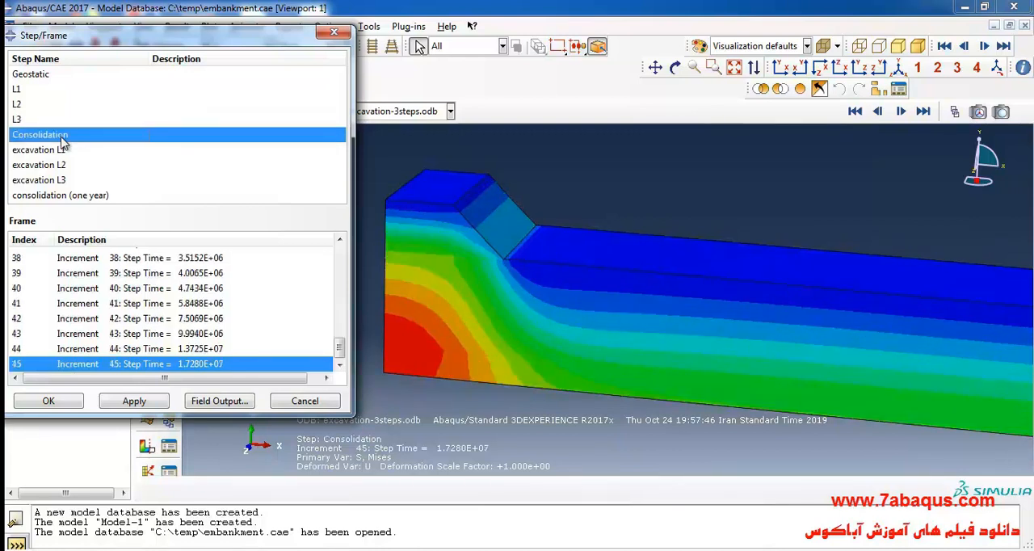
mouse_move(136, 146)
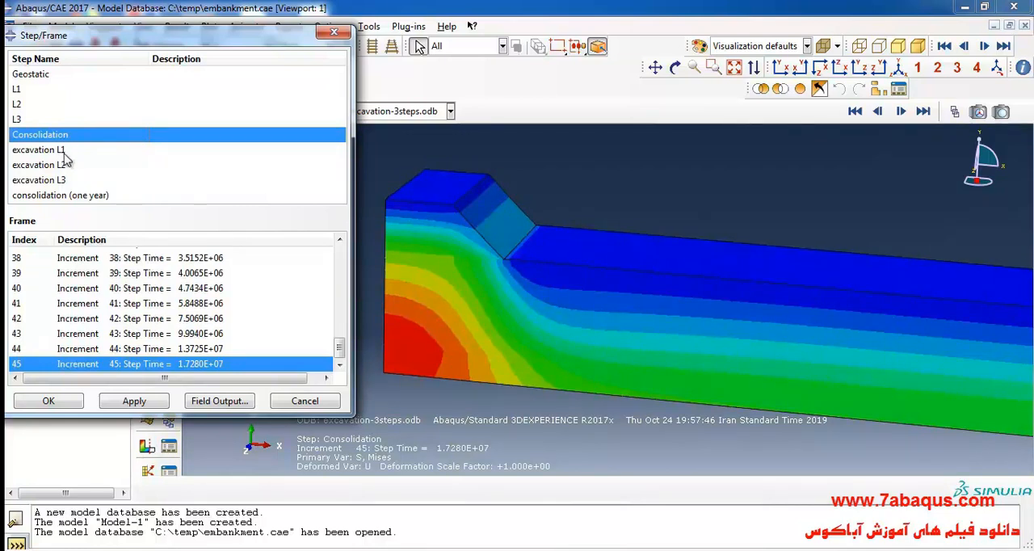
click(39, 148)
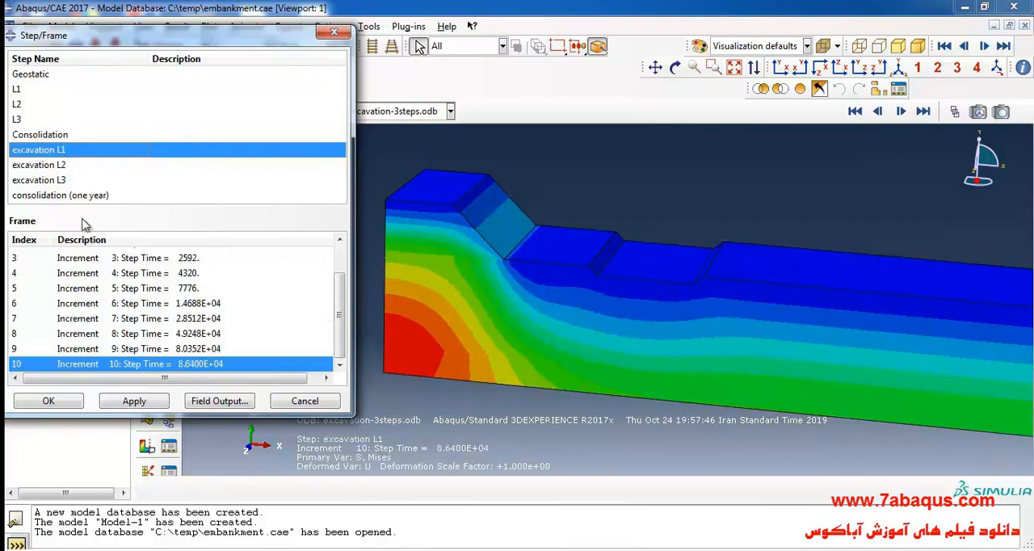
click(39, 165)
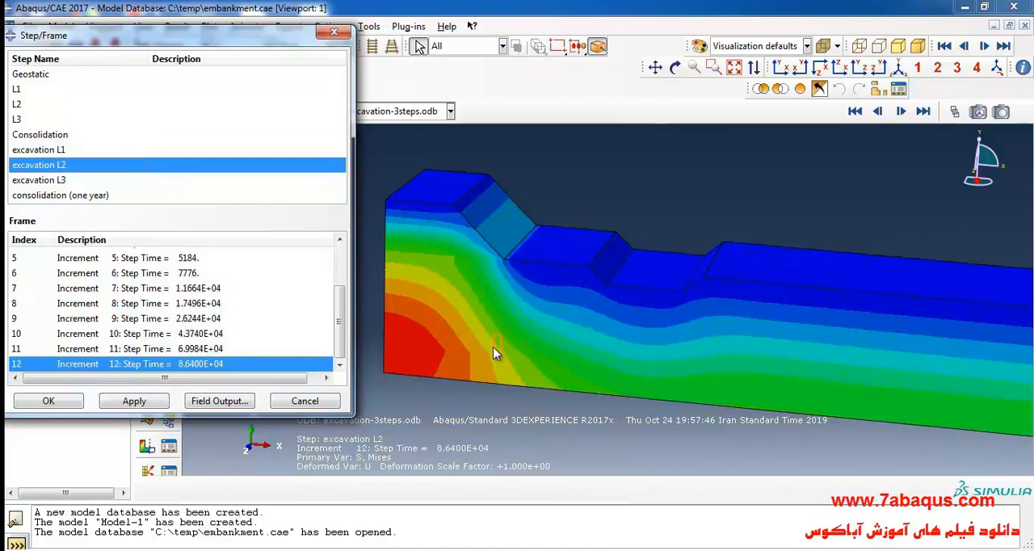
click(39, 180)
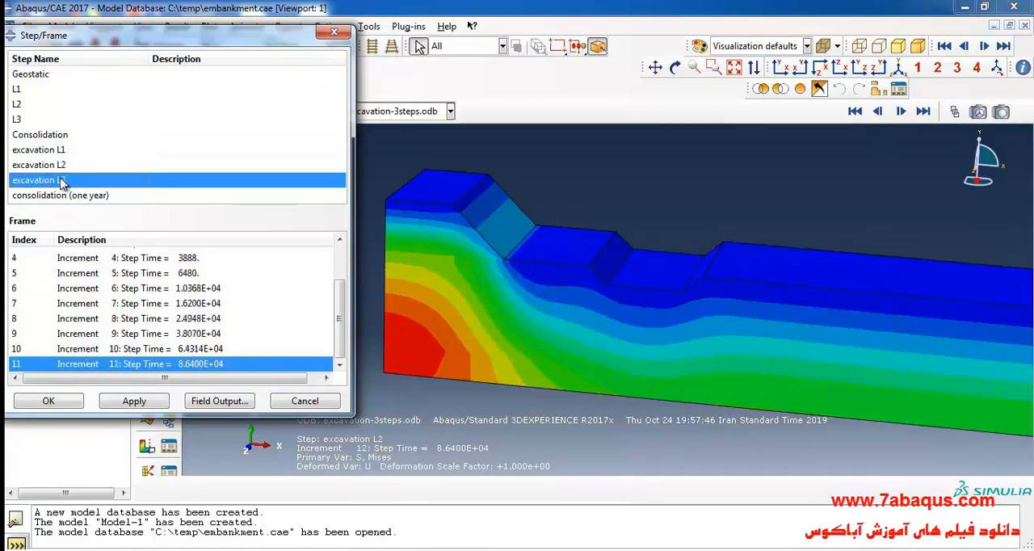
click(39, 179)
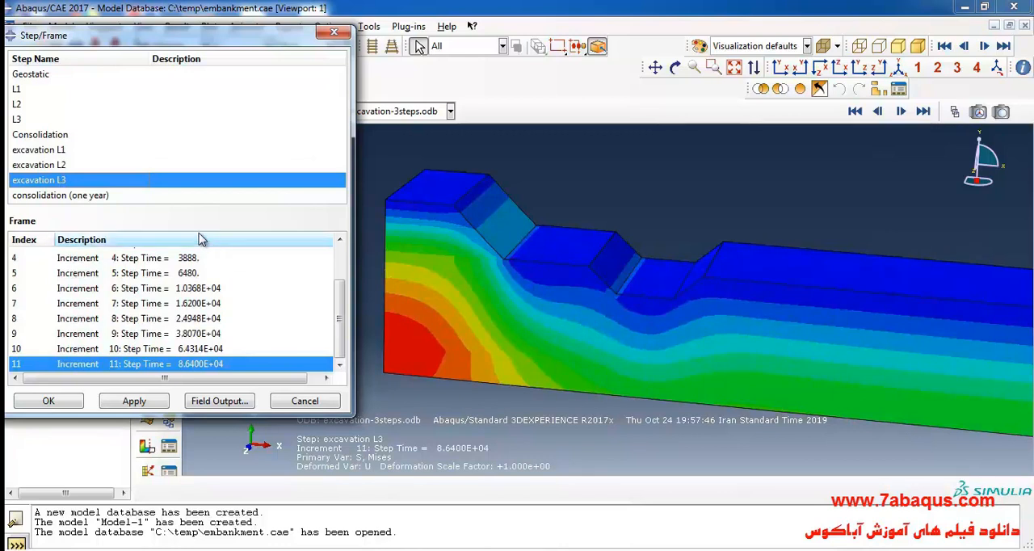
click(60, 194)
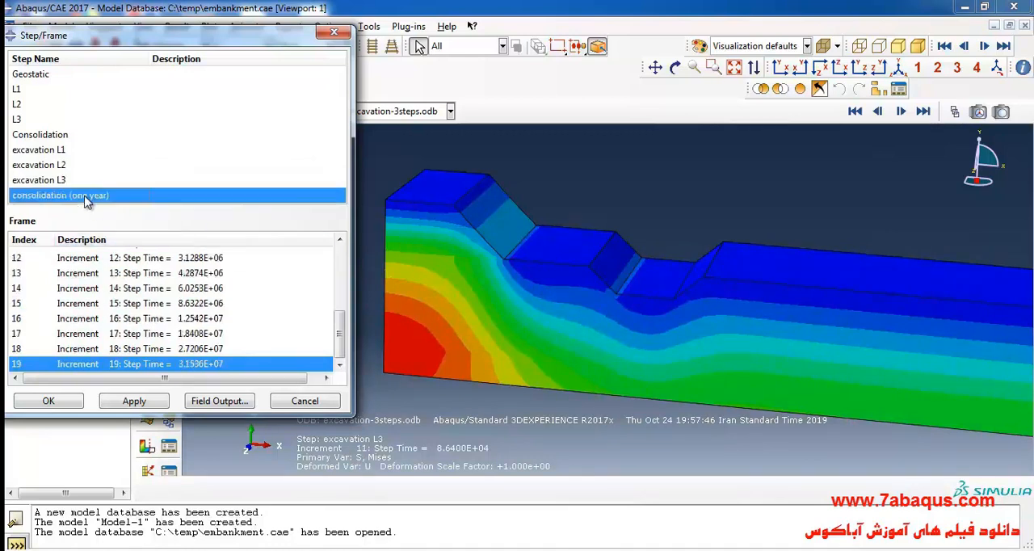